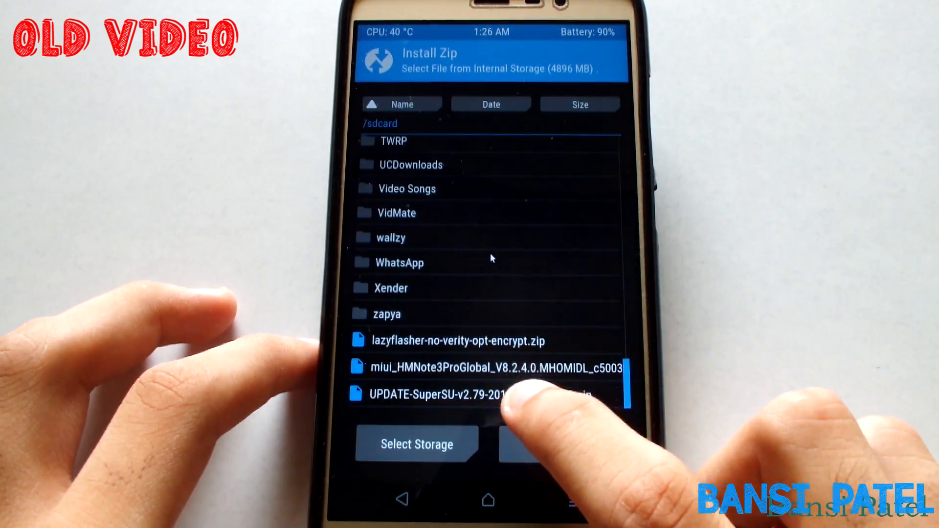
# Tick the Cache partition alongside System, Data and Boot in TWRP's backup partition list
pyautogui.click(458, 341)
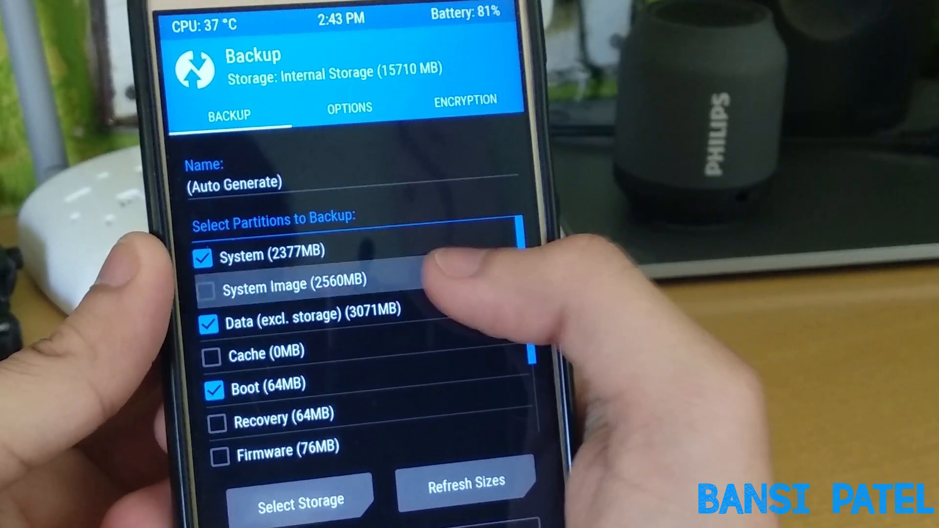
pyautogui.click(208, 353)
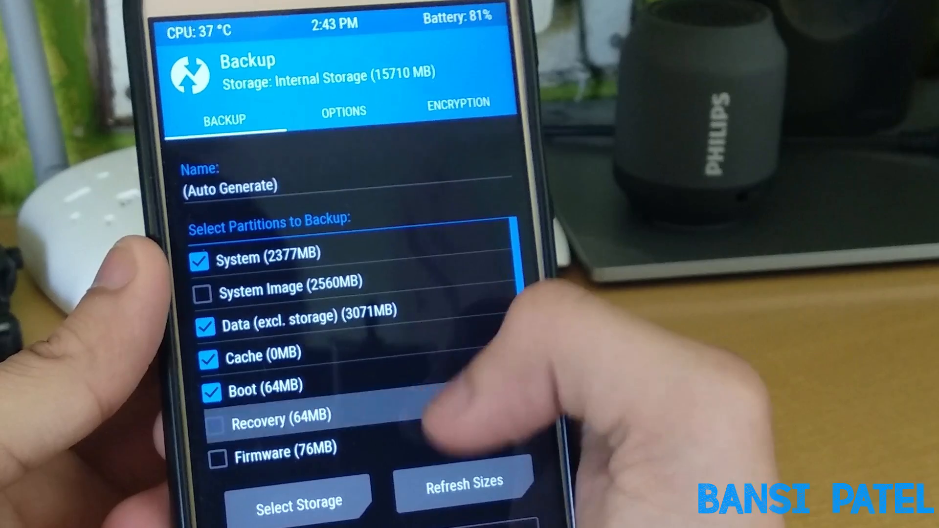
pyautogui.scroll(-3)
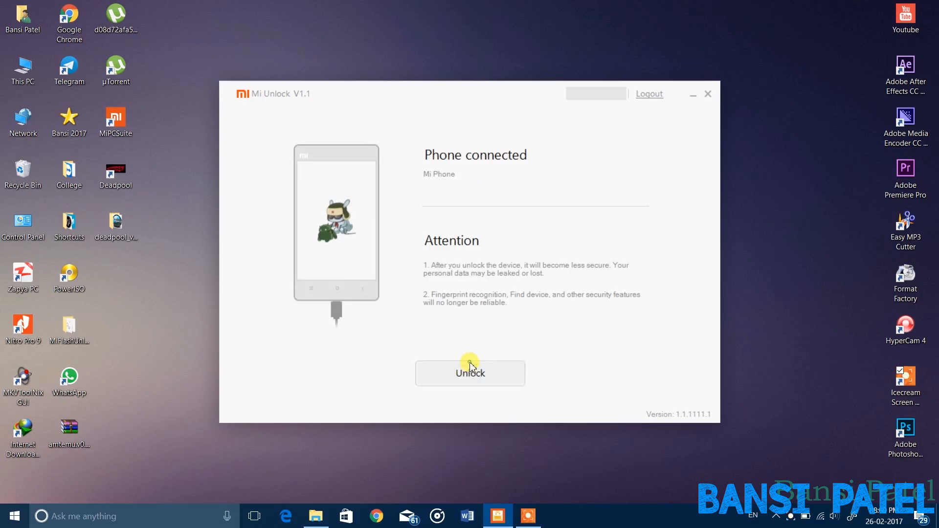
# Begin the bootloader unlock for the connected phone via Mi Unlock's Unlock button
pyautogui.click(469, 373)
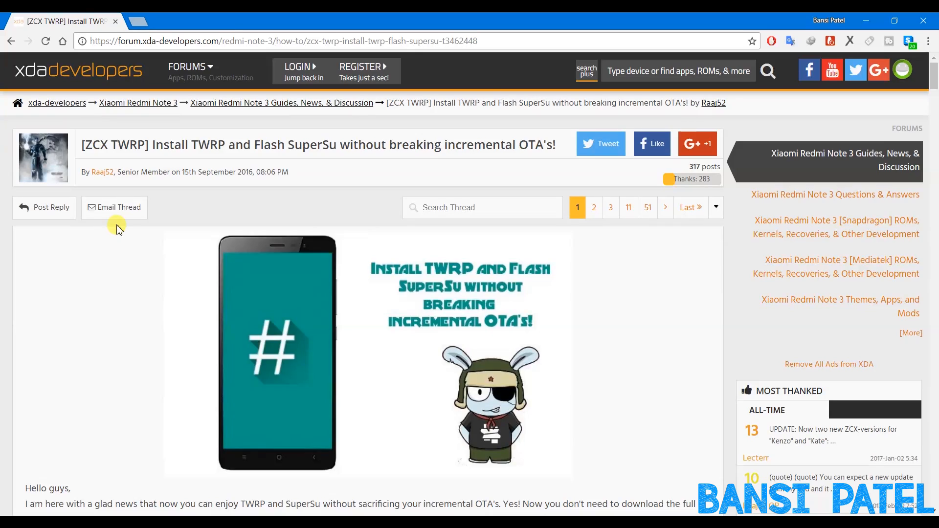
# Follow the XDA thread's 'here' link and start the ZCX_TWRP_0917.zip download on AndroidFileHost
pyautogui.scroll(-3)
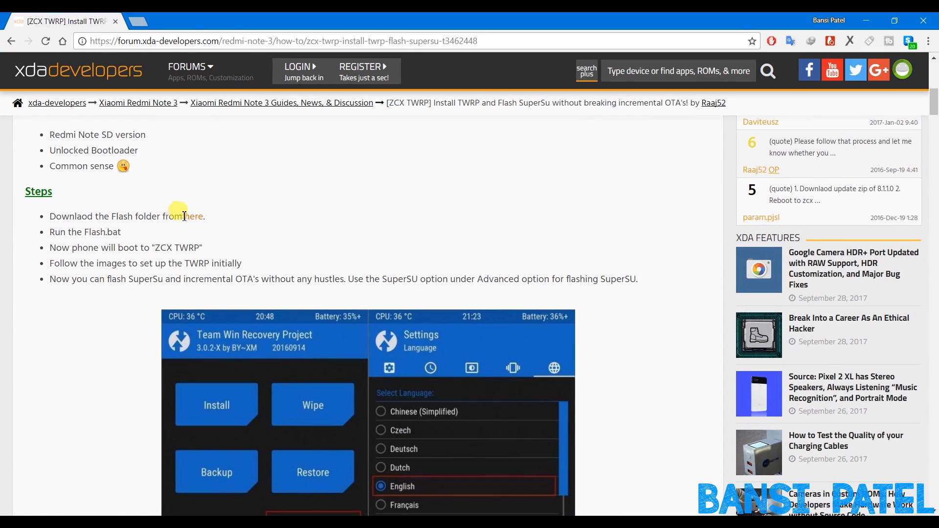
pyautogui.click(192, 217)
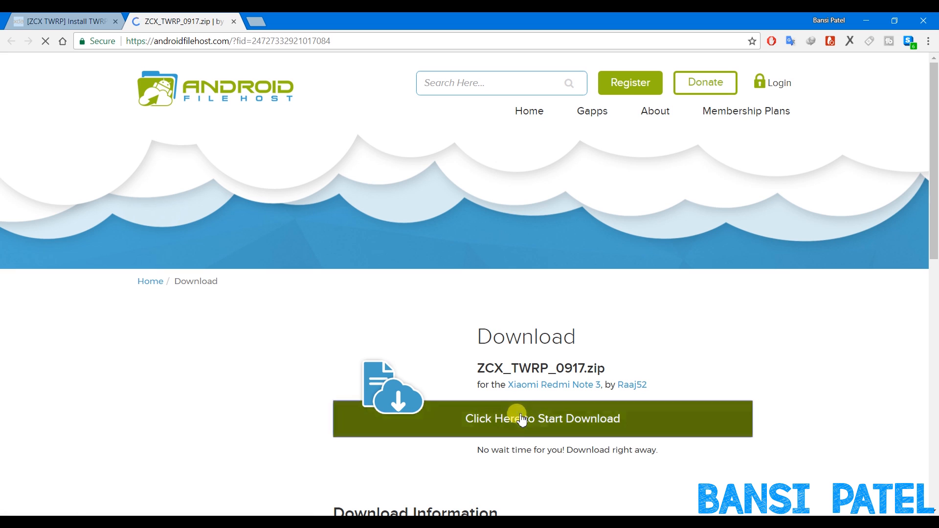
pyautogui.click(541, 419)
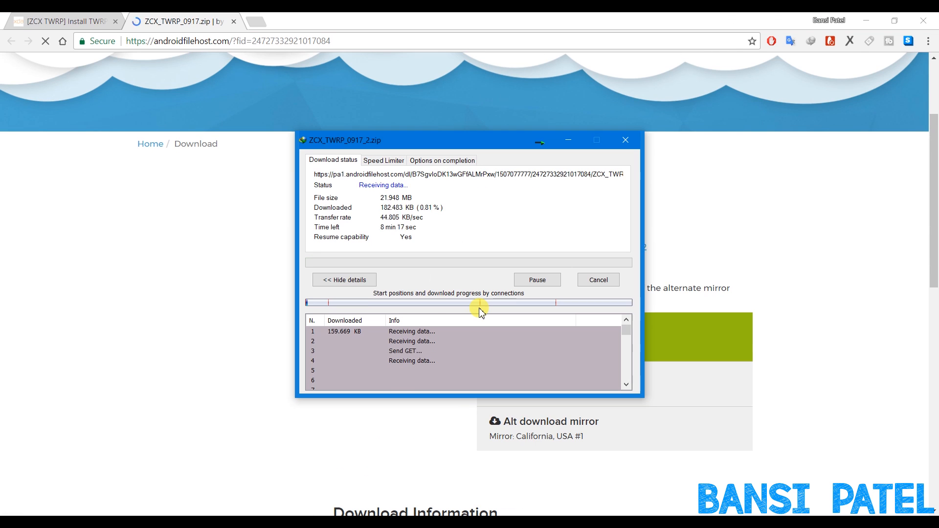